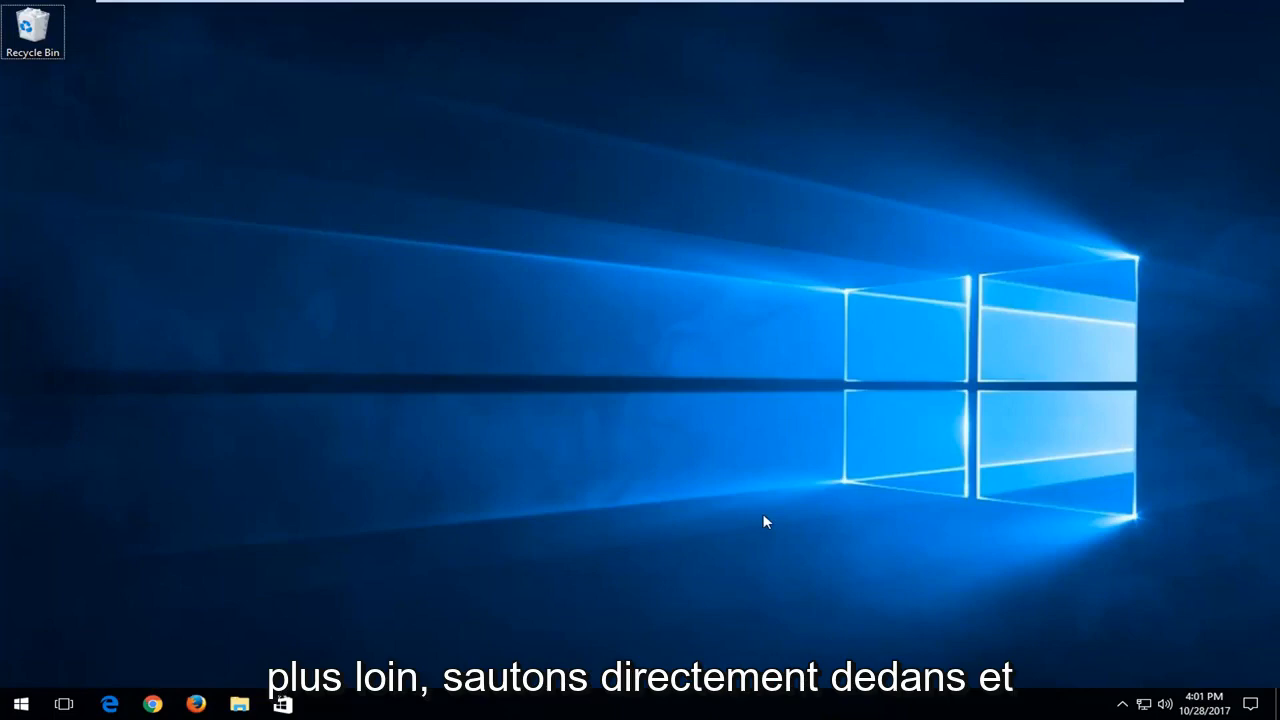
# Step: Open the Start menu to search for the Services desktop app
pyautogui.click(18, 704)
pyautogui.write('services')
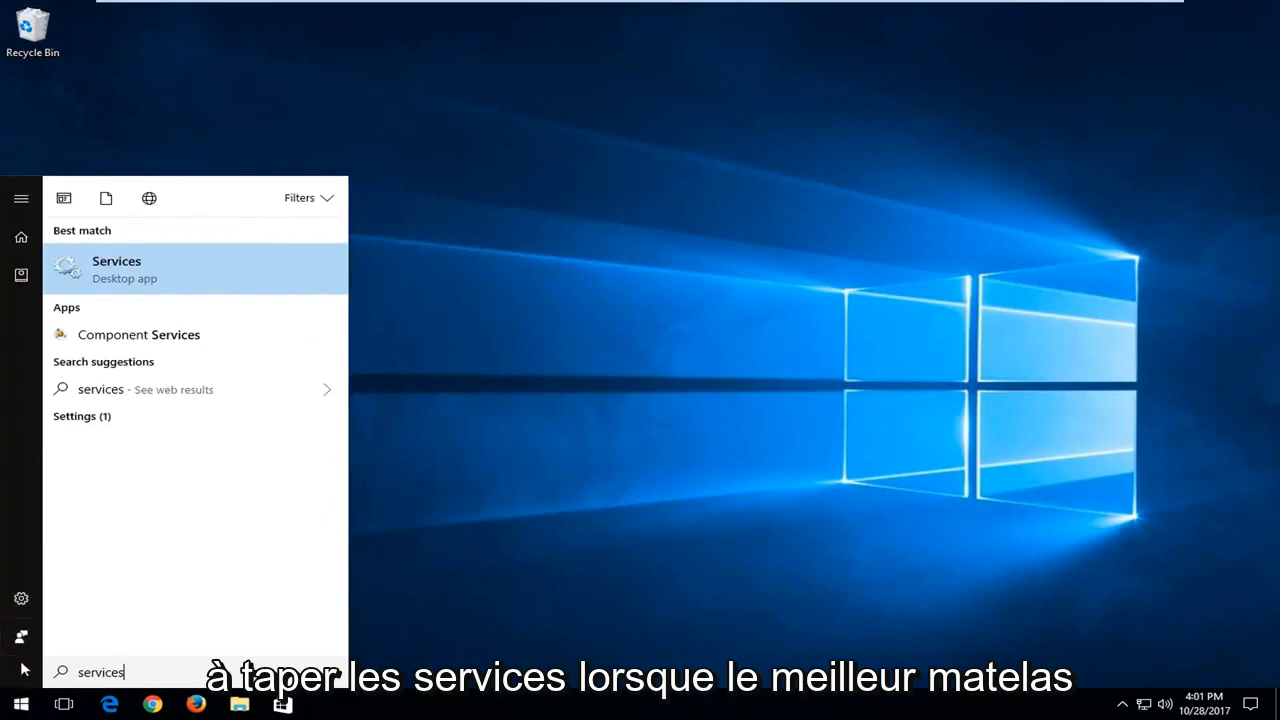
pyautogui.moveTo(113, 277)
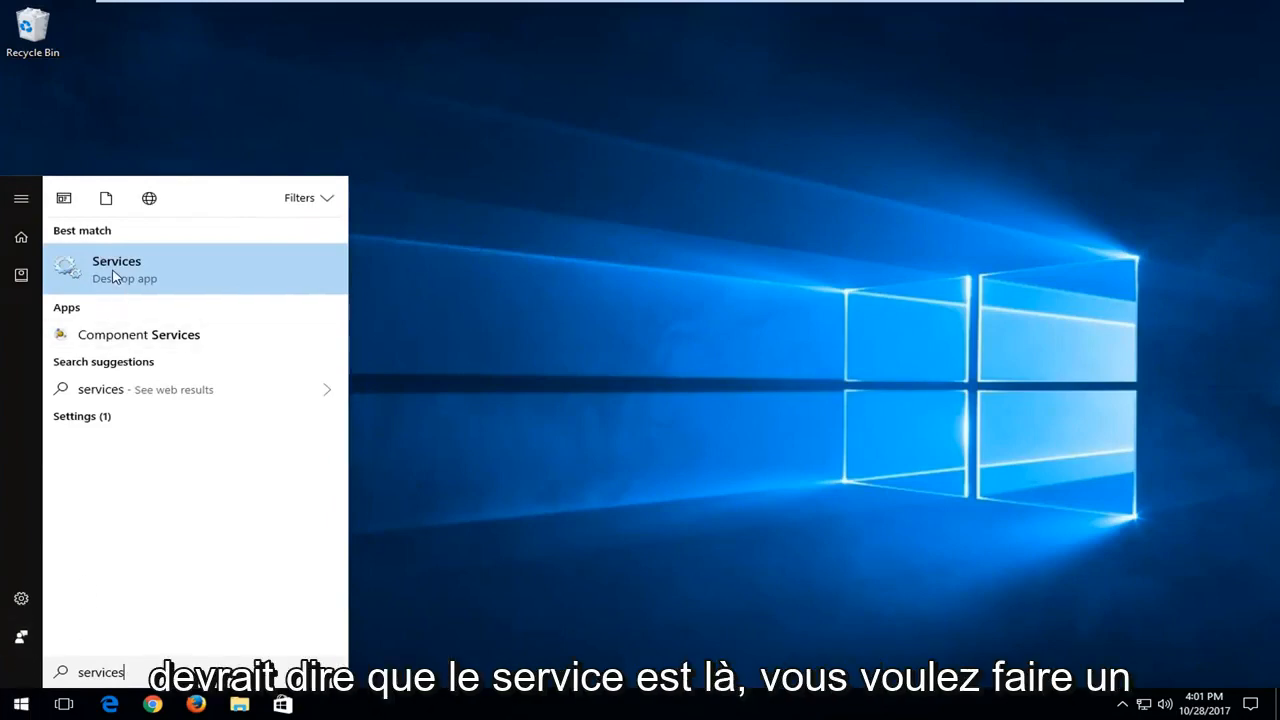
# Step: Launch Services and select Encrypting File System (EFS) in the services list
pyautogui.click(116, 268)
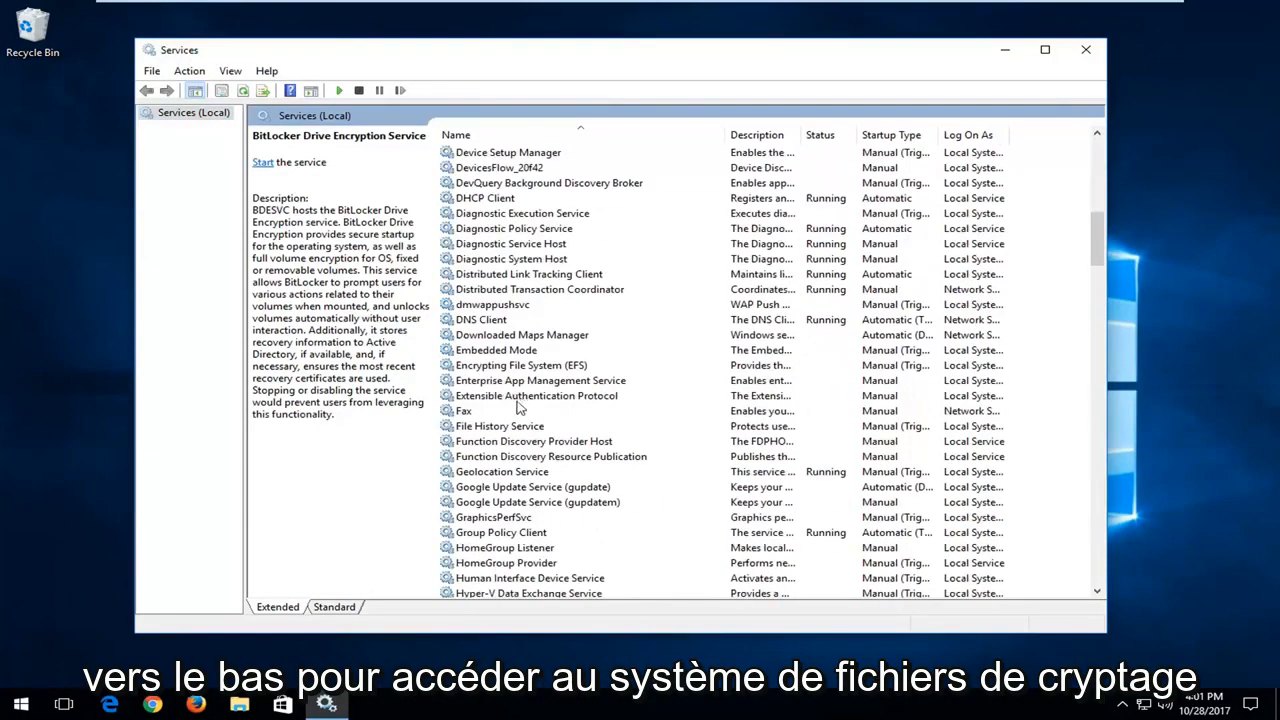
pyautogui.click(520, 365)
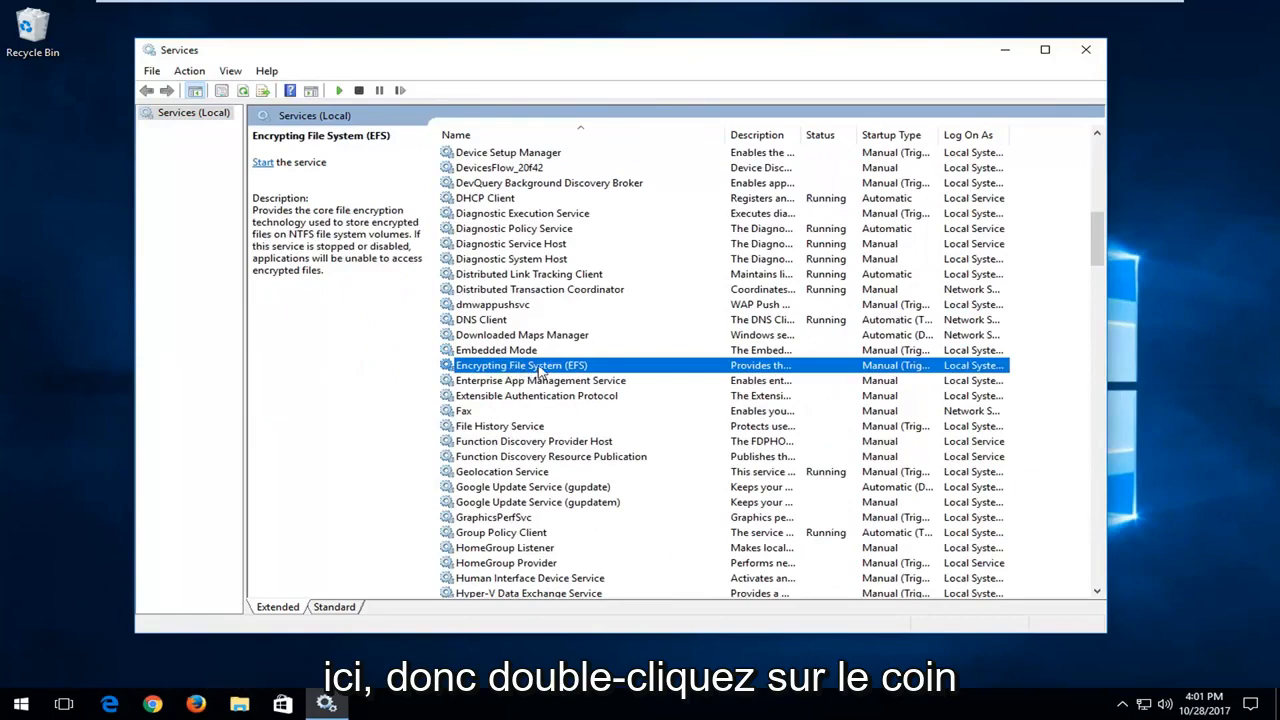
# Step: Open the Encrypting File System (EFS) properties and choose Disabled as its startup type
pyautogui.doubleClick(521, 365)
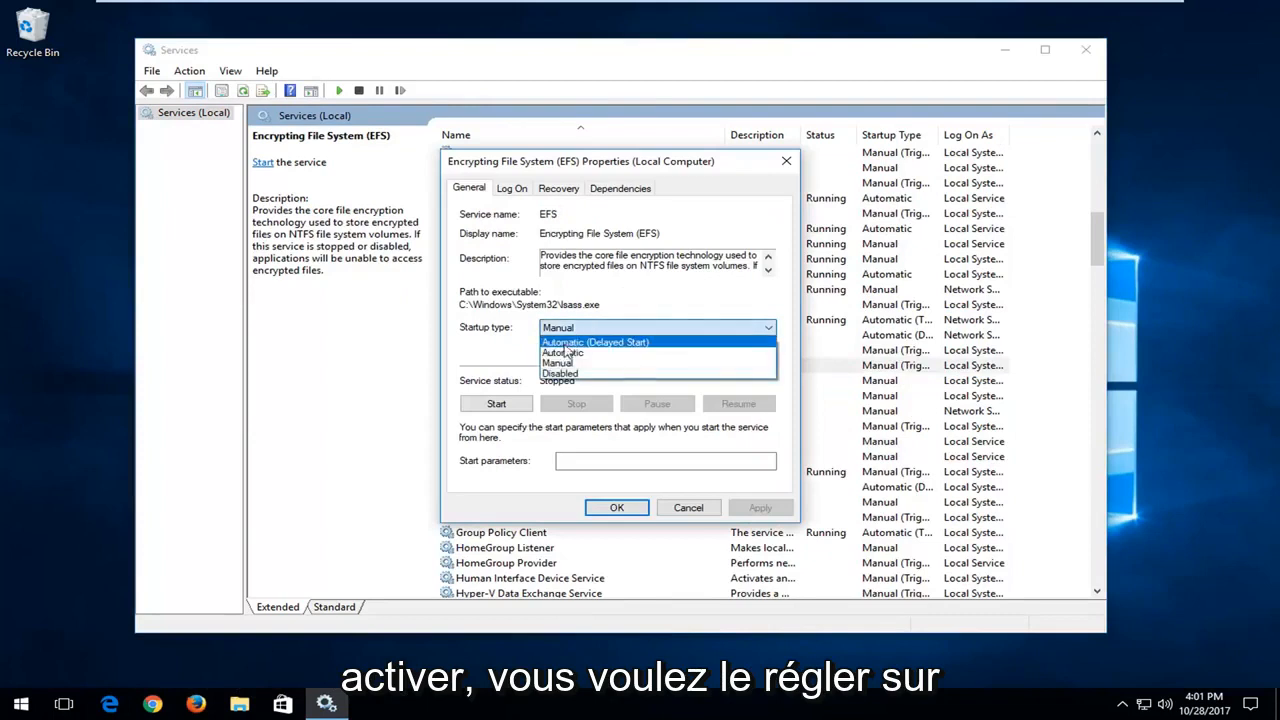
pyautogui.click(562, 352)
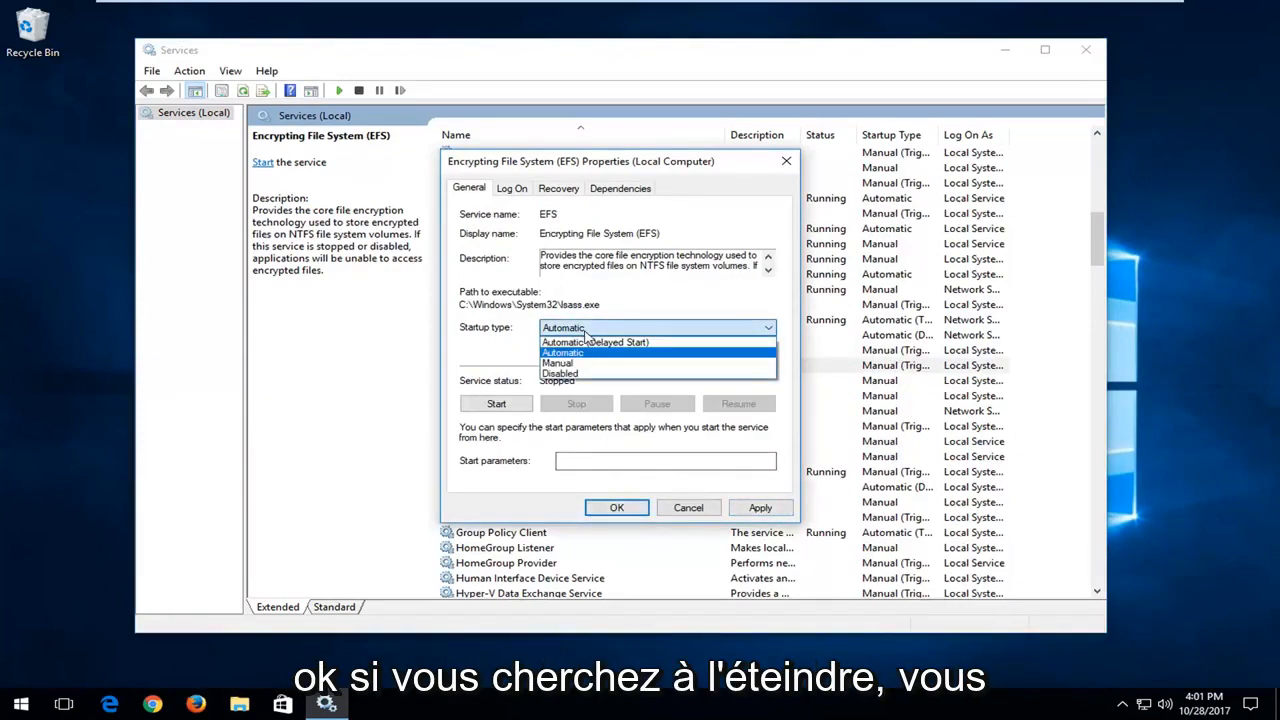
pyautogui.click(559, 373)
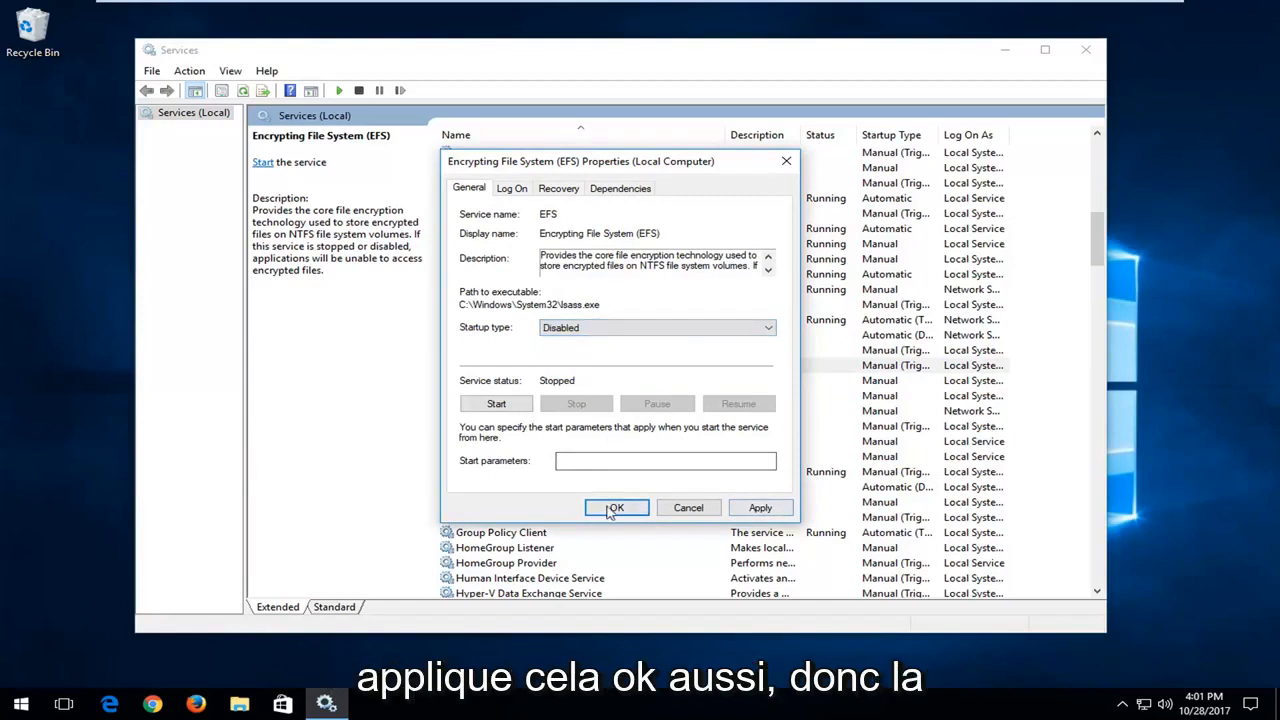